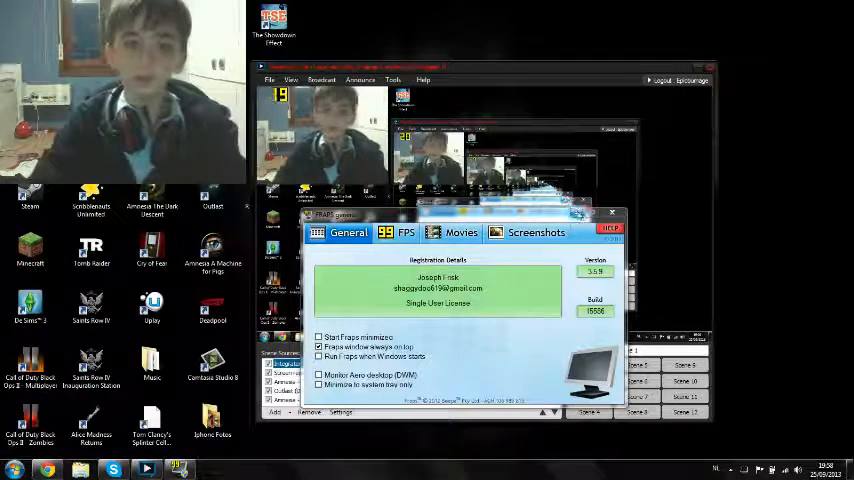
Close the Fraps settings window, leaving the broadcasting software showing
{"action": "left_click", "coordinate": [611, 213]}
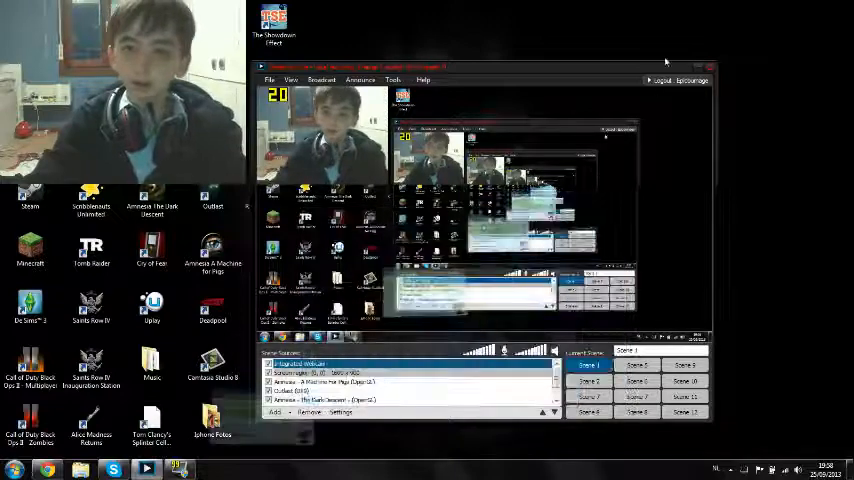
Launch Windows Live Movie Maker for webcam capture and dismiss the camera-unavailable error
{"action": "left_click", "coordinate": [10, 468]}
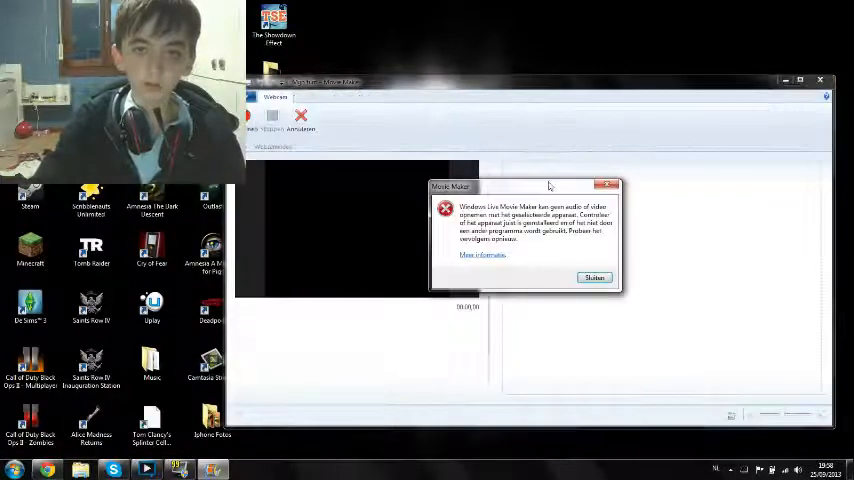
{"action": "left_click", "coordinate": [594, 278]}
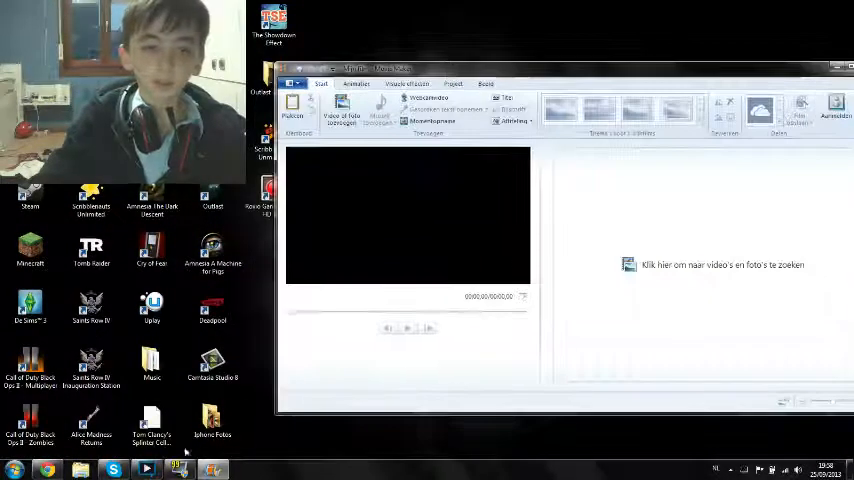
Switch from Movie Maker to XSplit and show its Twitch channels and local recording option
{"action": "left_click", "coordinate": [177, 468]}
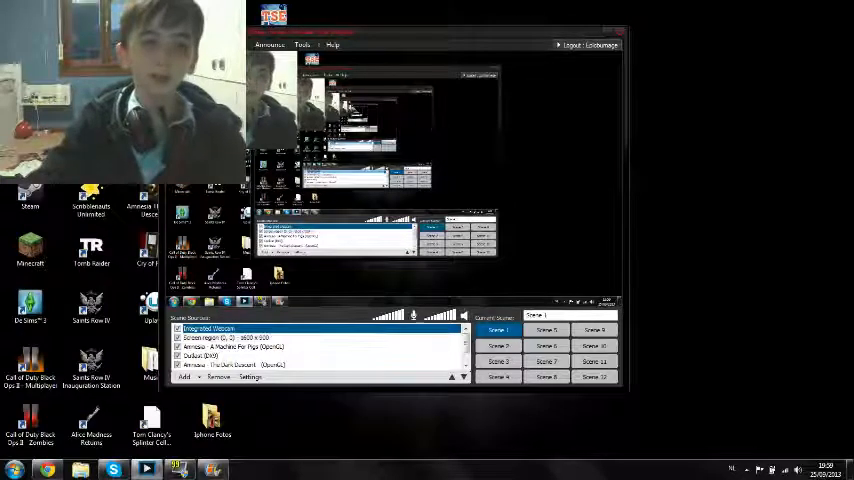
{"action": "left_click", "coordinate": [270, 44]}
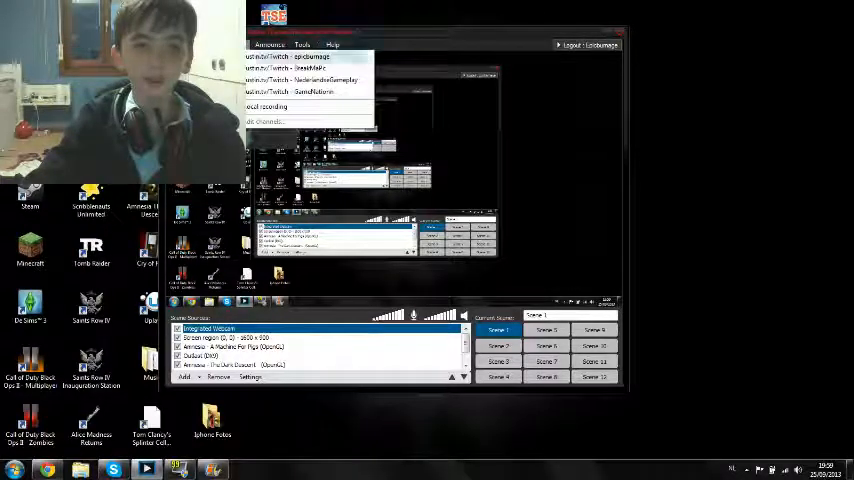